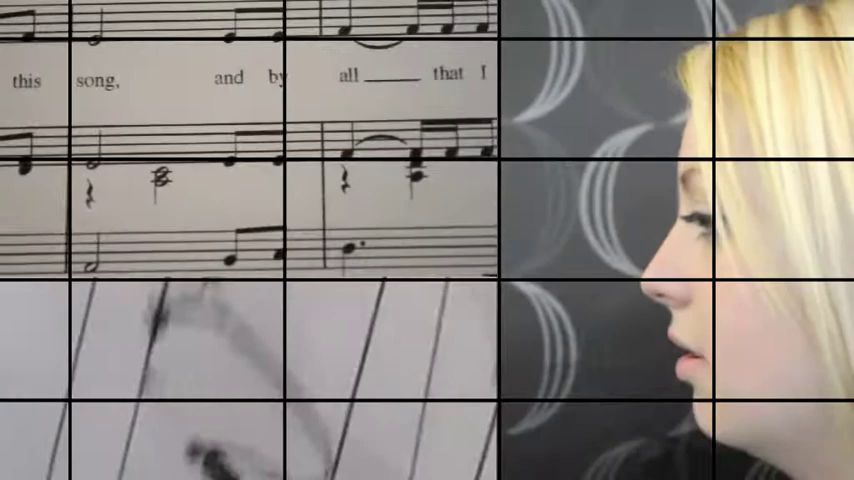
scroll(down, 3)
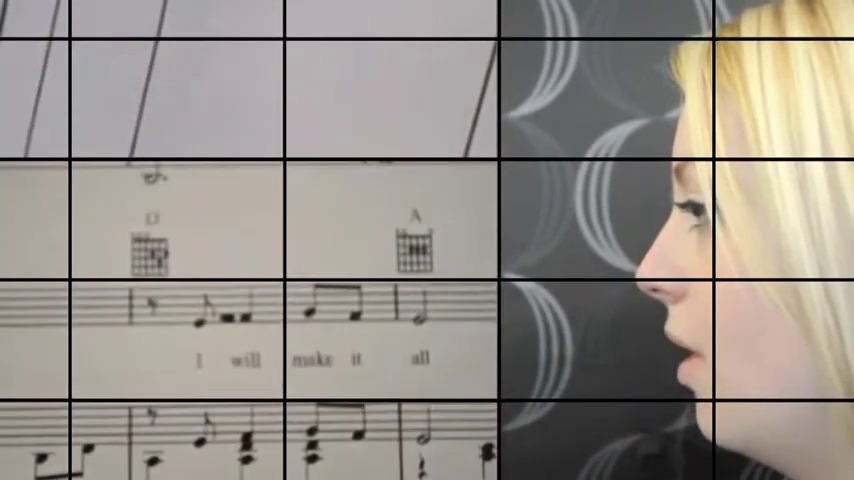